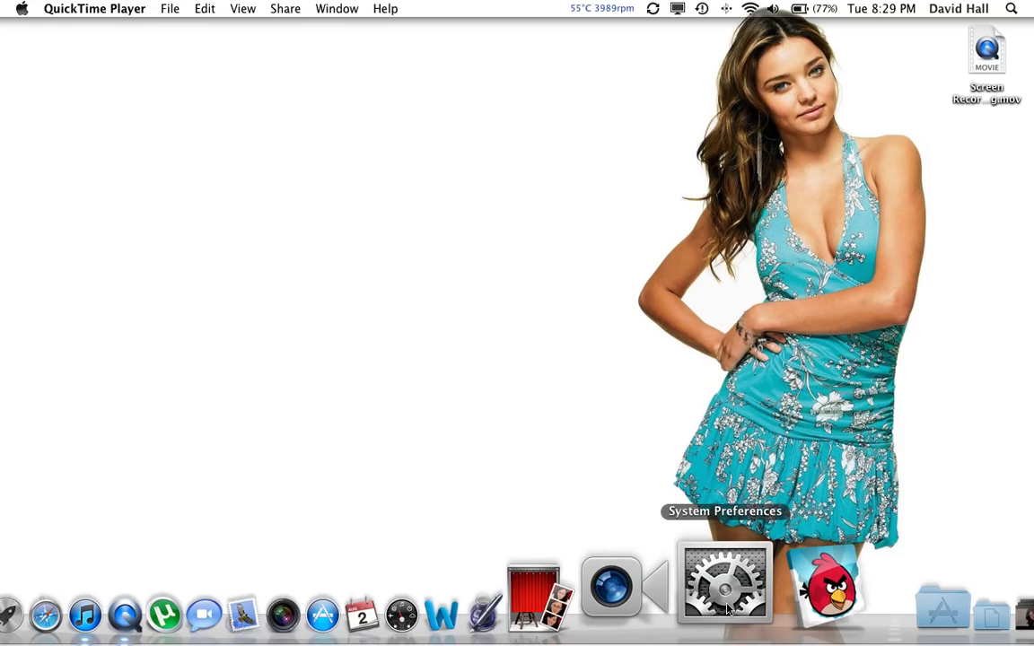
Step: Launch System Preferences from the Dock to show all preference panes
click(724, 584)
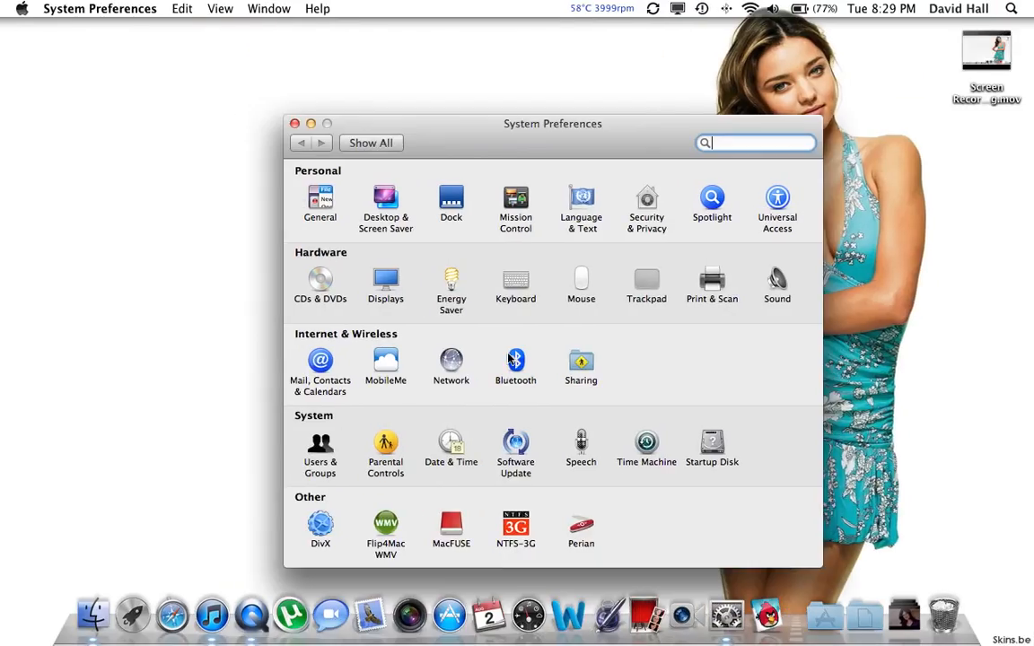
click(295, 123)
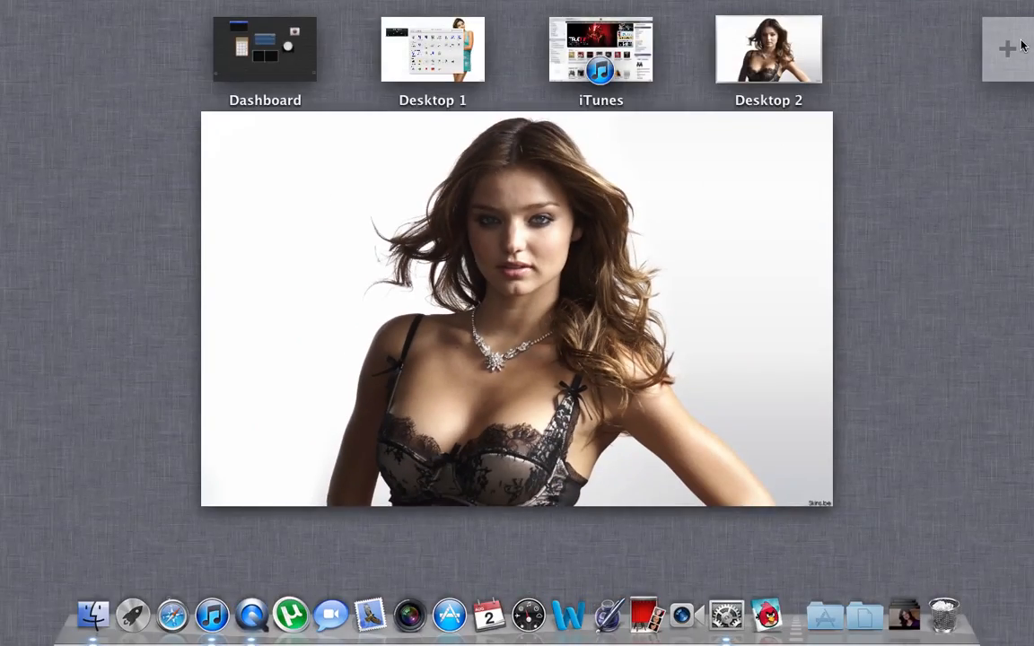
click(1007, 49)
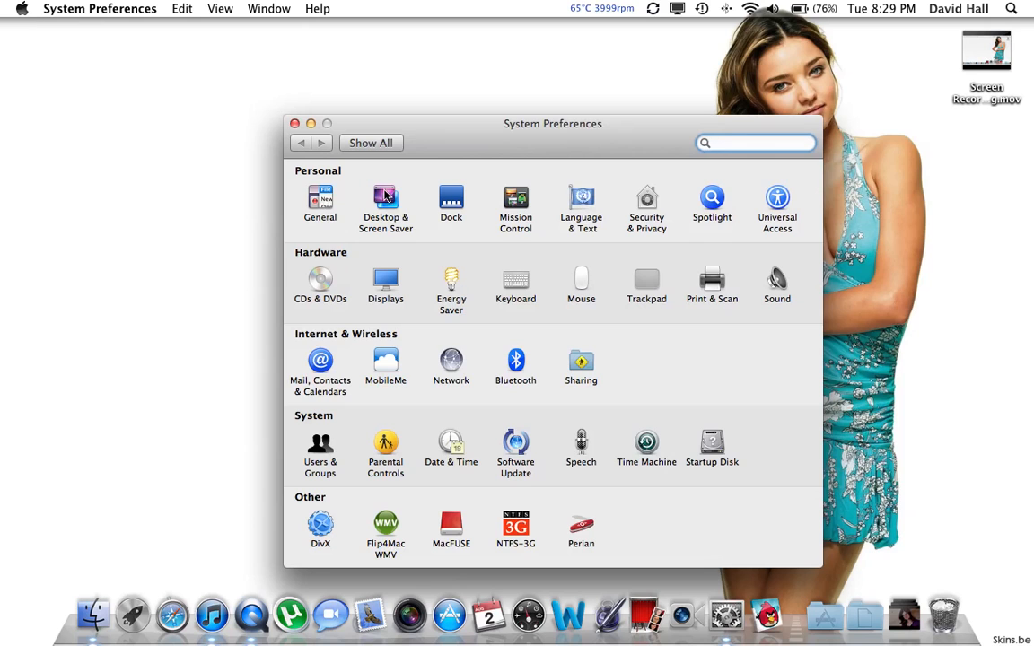
Step: Open Desktop & Screen Saver on the wallpapers folder and turn off Change picture
click(385, 199)
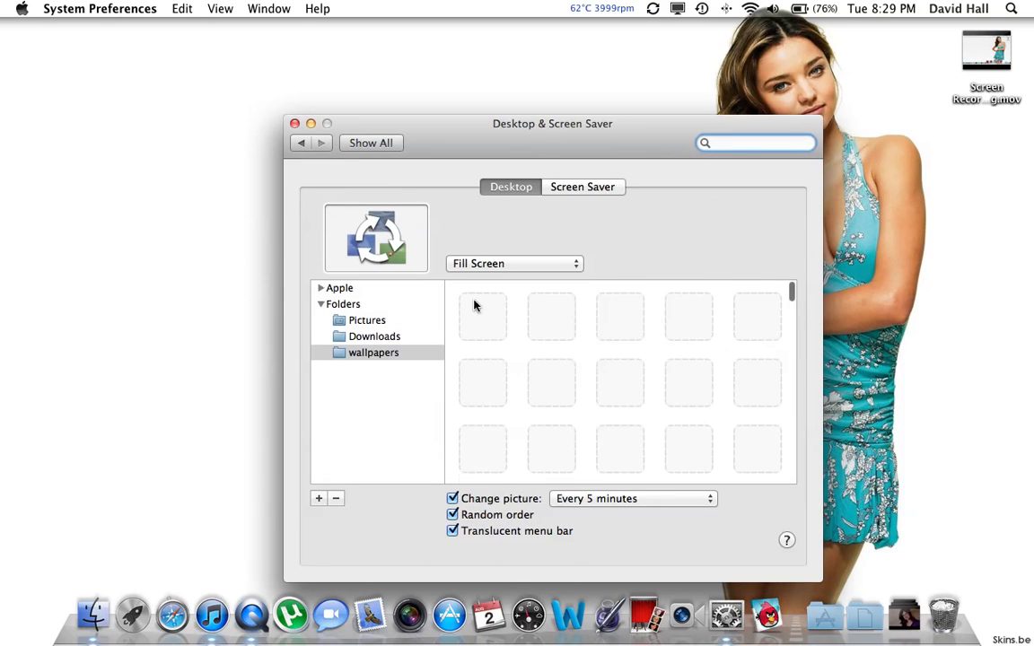
click(372, 352)
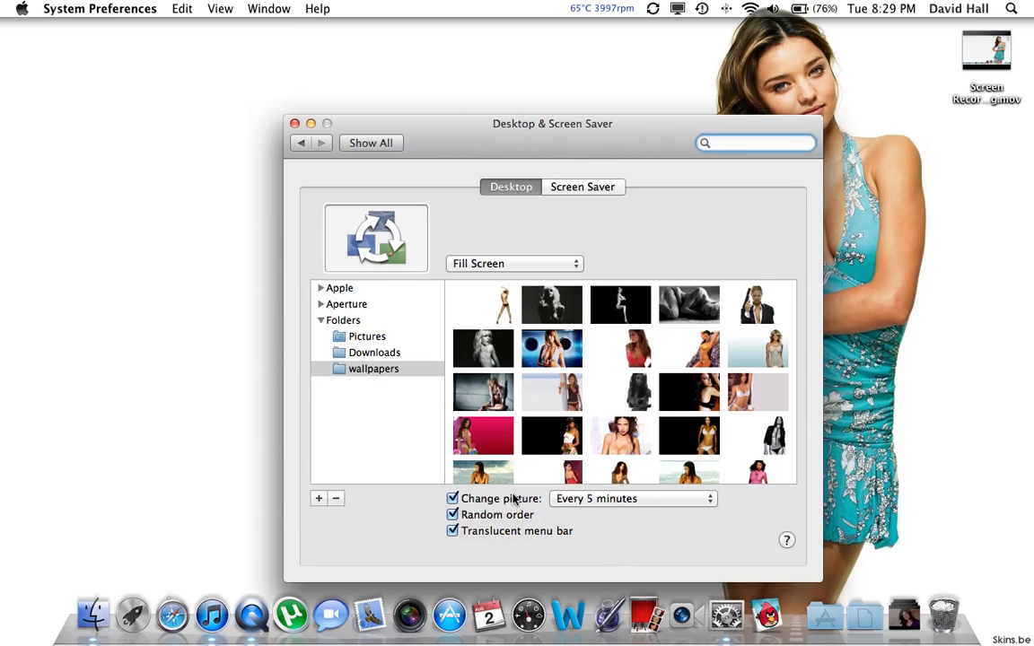
click(452, 498)
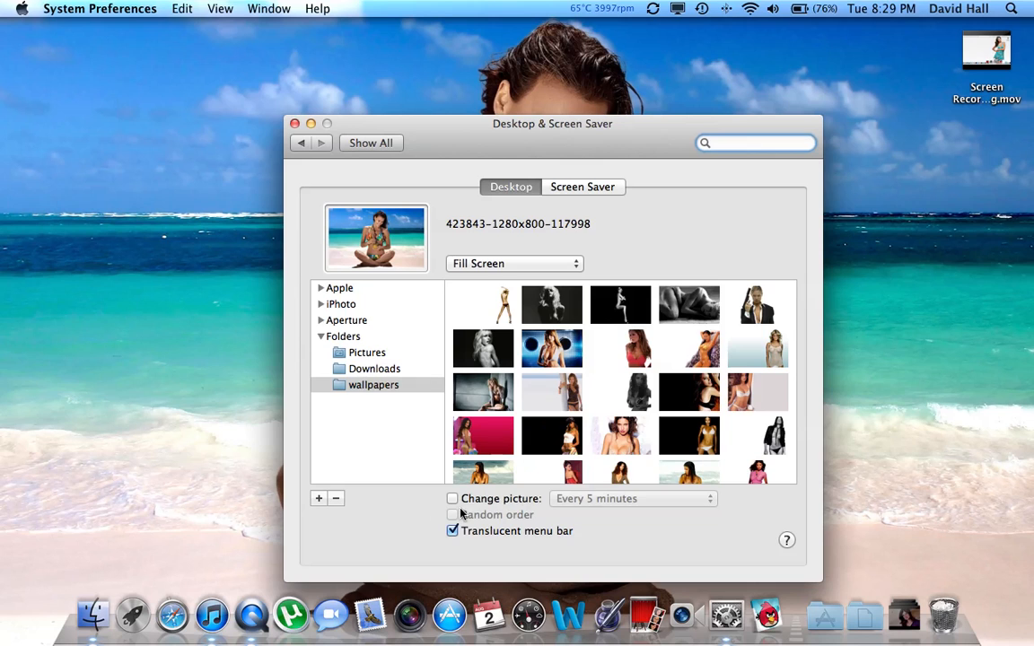
Step: Toggle Change picture and Random order, ending with every-5-minutes rotation in fixed order
click(452, 498)
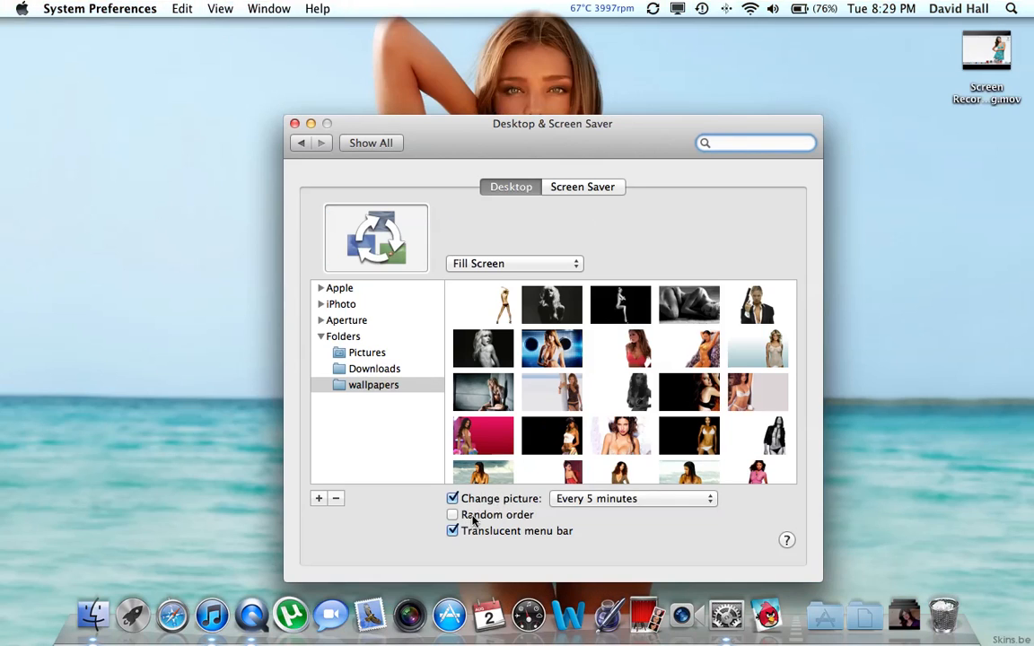
click(454, 514)
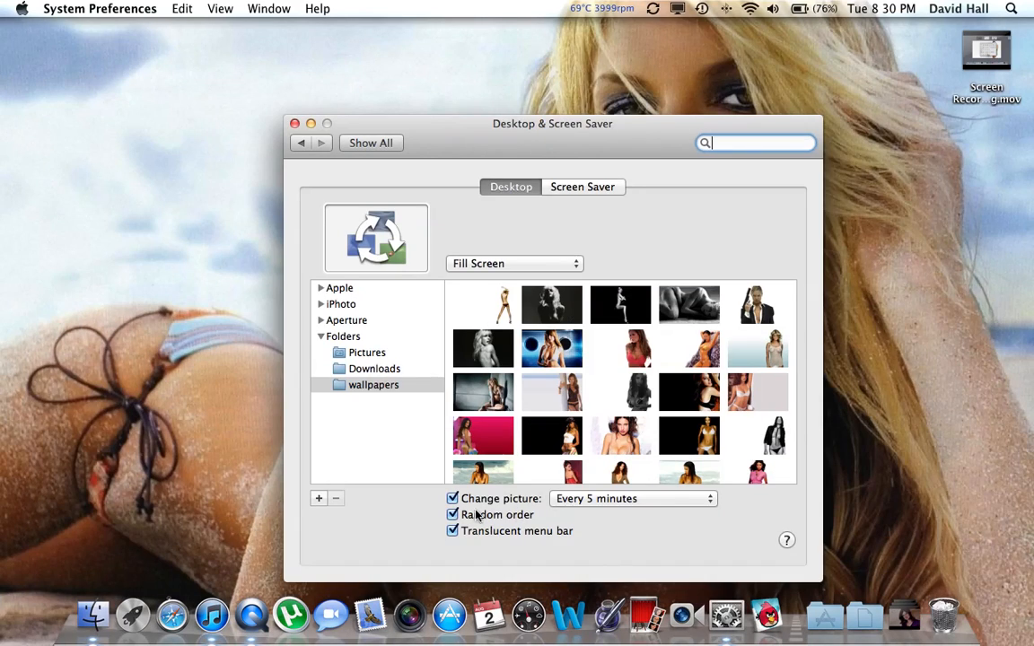
click(453, 498)
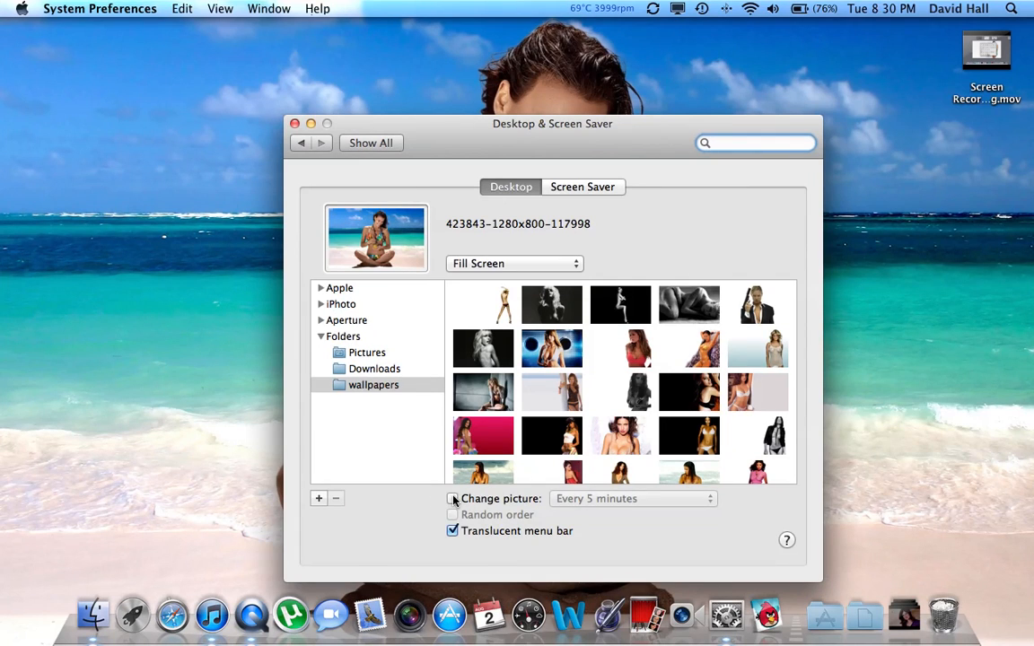
click(453, 498)
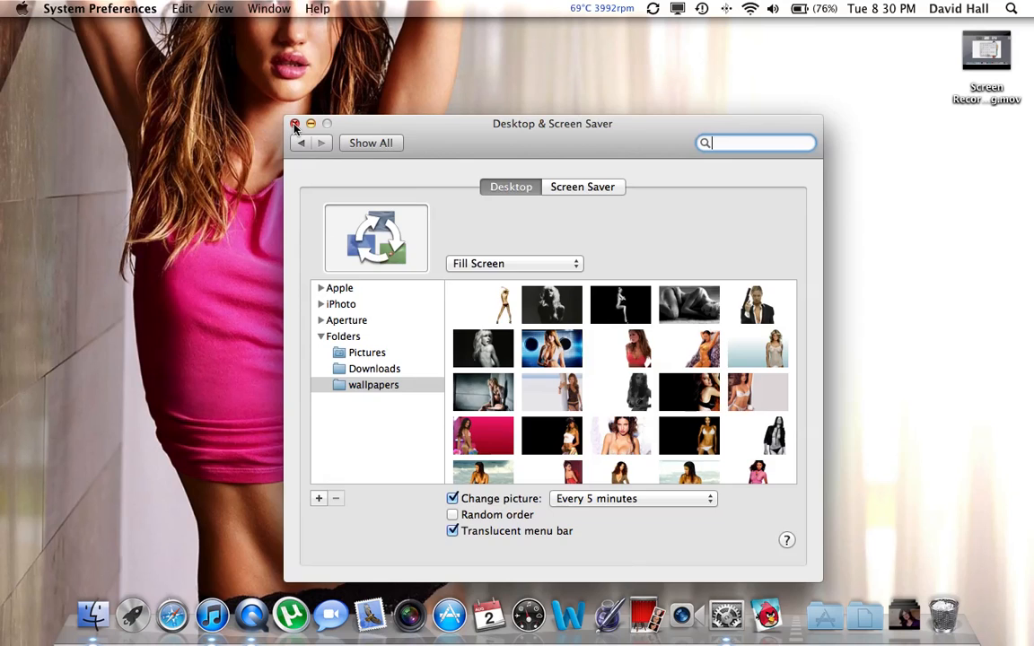